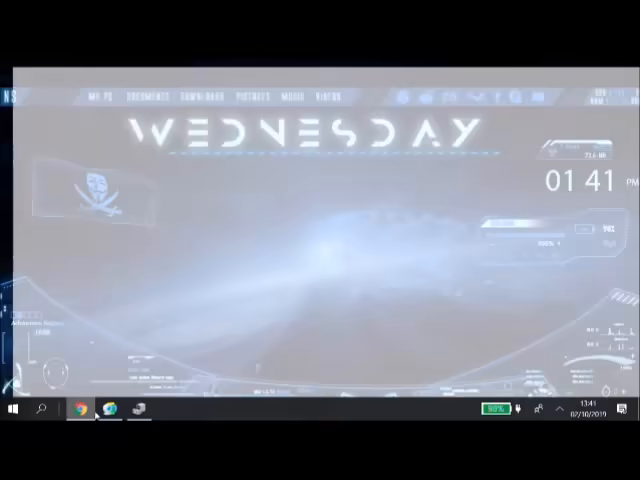
Open omegle.com in Chrome, start and stop a video chat, then open Device Manager
click(98, 411)
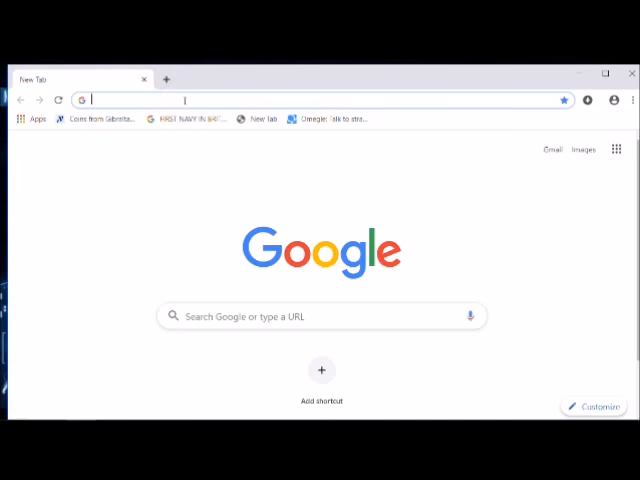
text(omegle.com)
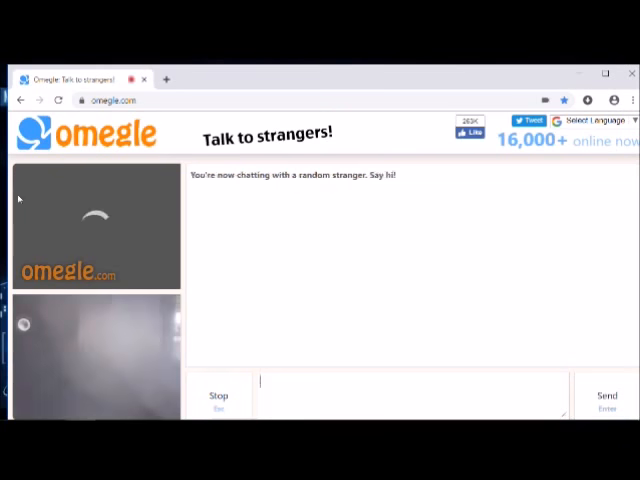
click(218, 400)
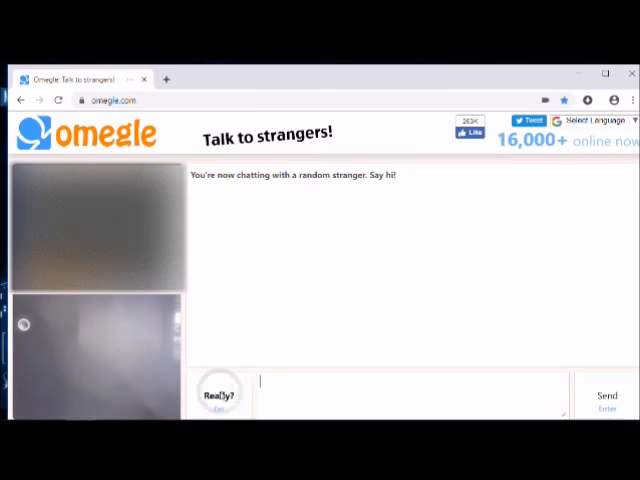
click(219, 395)
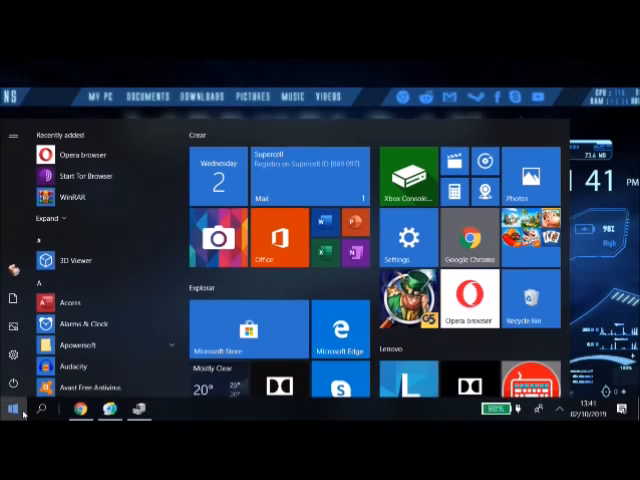
text(device)
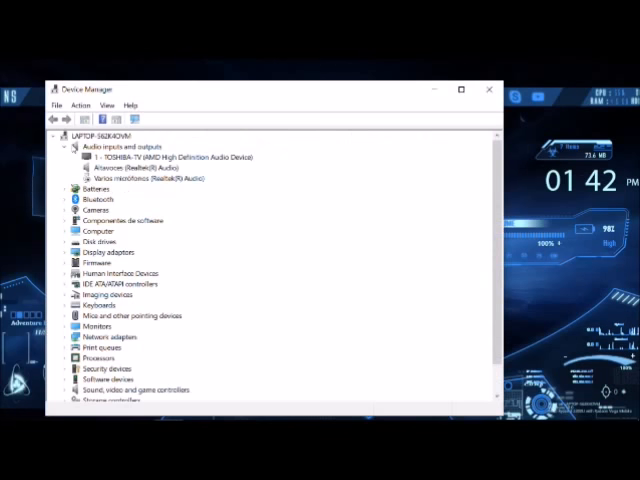
Disable the built-in EasyCamera under Cameras in Device Manager, then bring up ManyCam
click(64, 145)
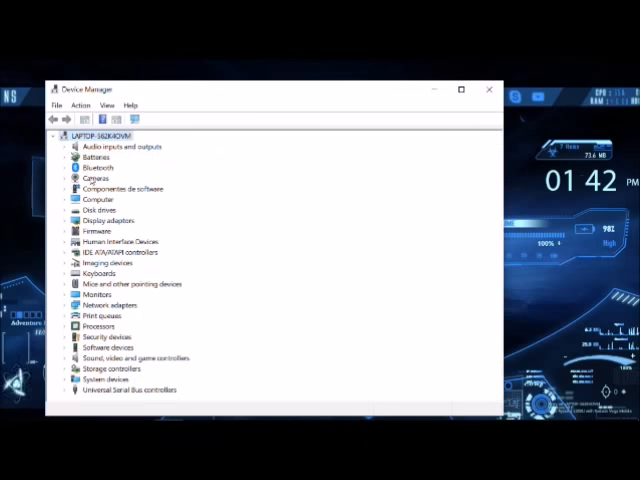
right_click(100, 191)
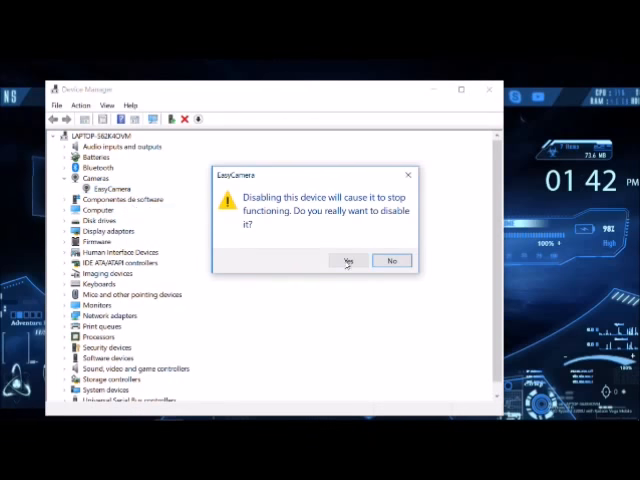
click(348, 261)
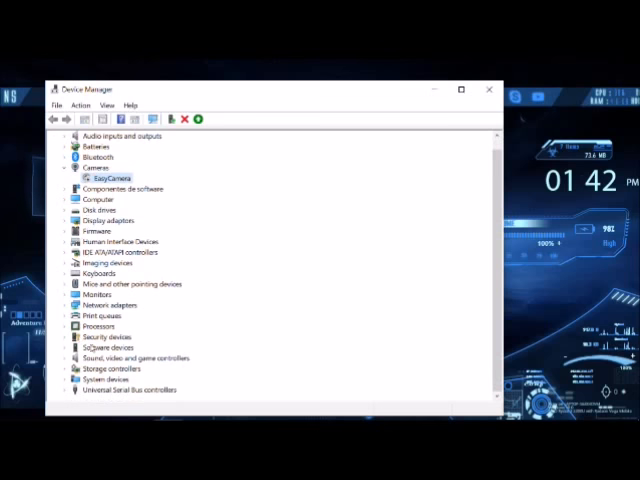
click(68, 263)
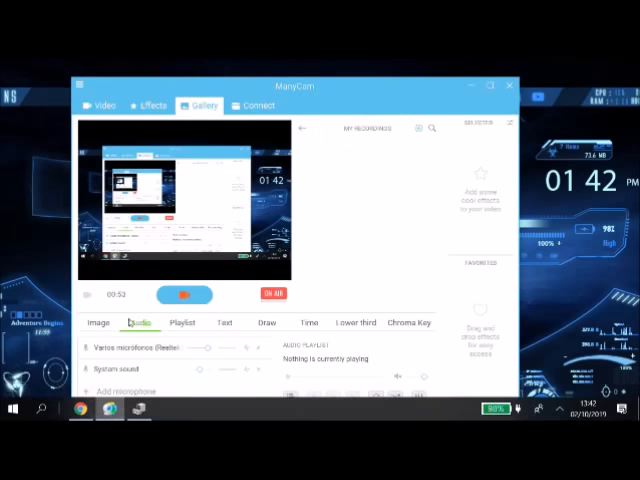
Change the virtual webcam friendly name to 'lenovo webcam' in ManyCam Settings > General
click(84, 86)
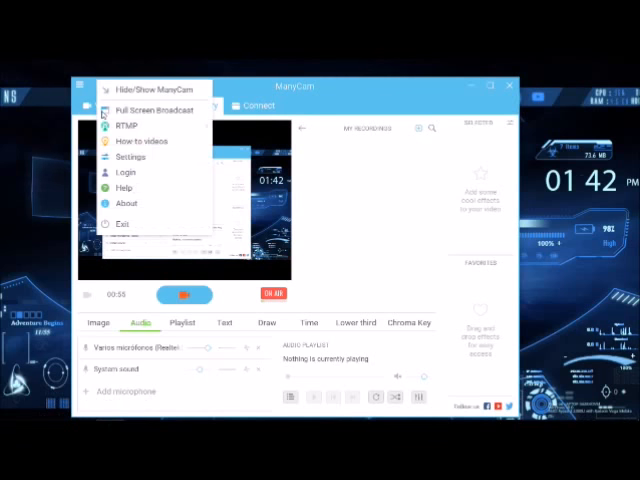
click(130, 157)
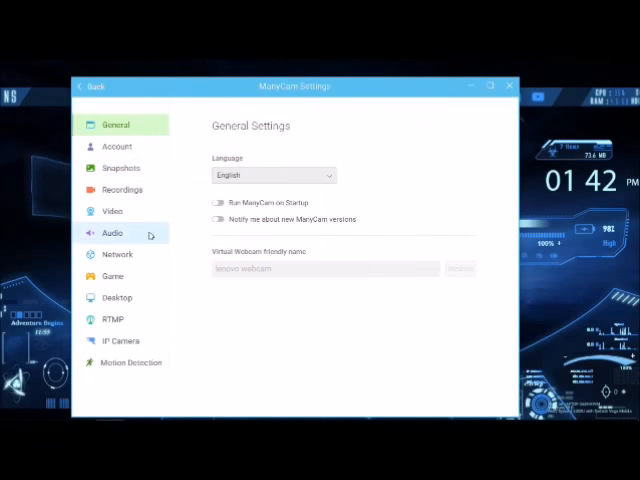
click(325, 269)
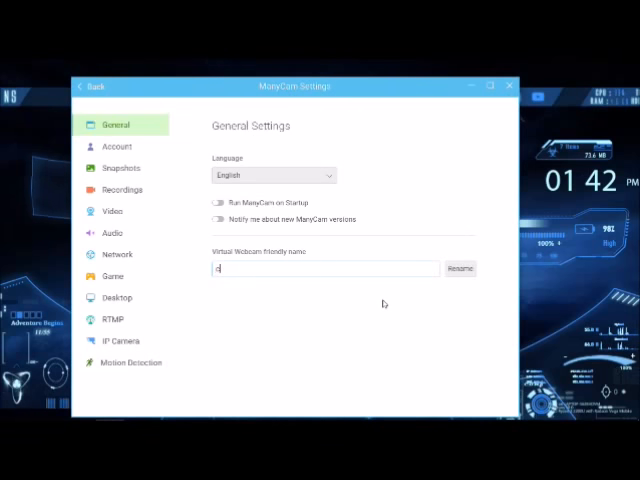
text(chan)
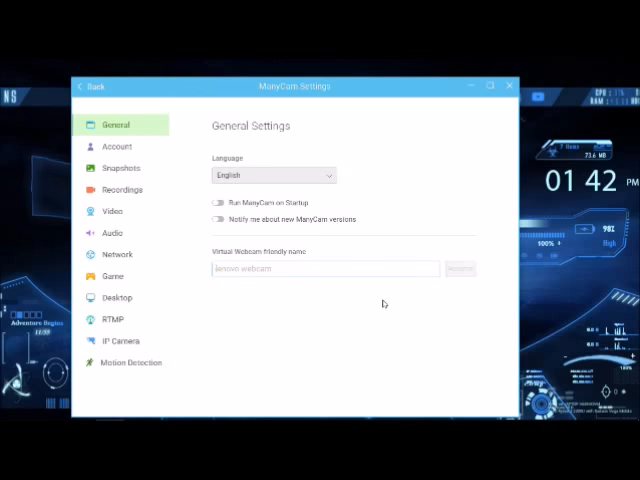
text(a)
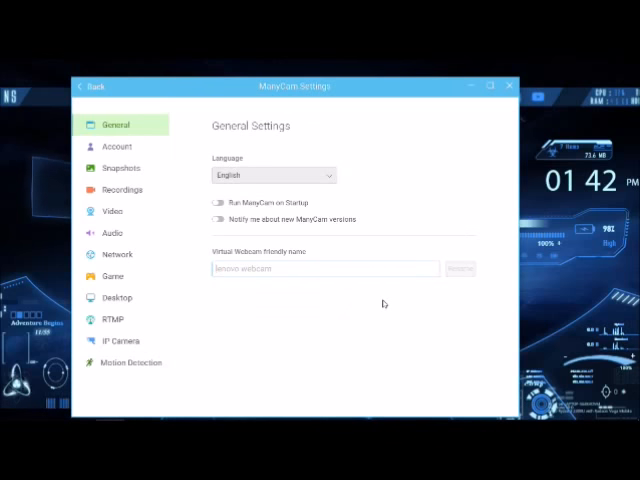
click(324, 268)
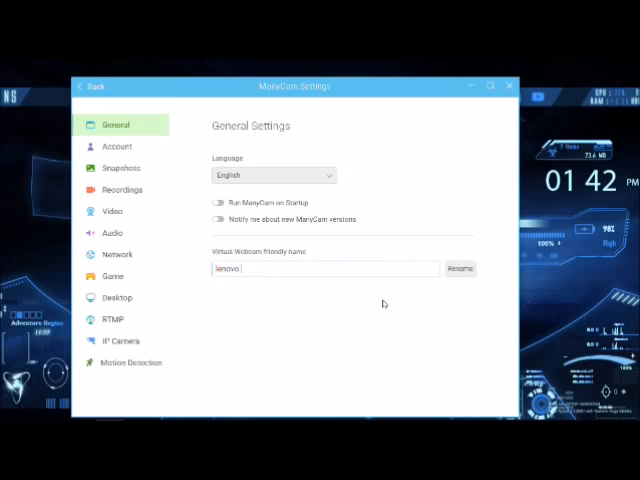
text(webca)
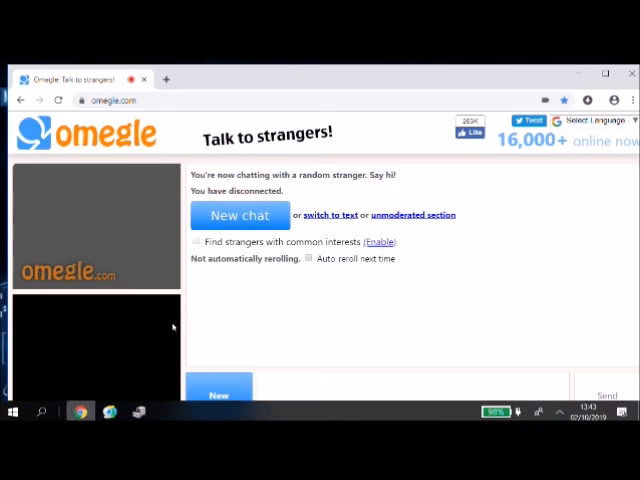
Check Omegle's camera permission in the address bar and open Chrome's camera settings
click(545, 100)
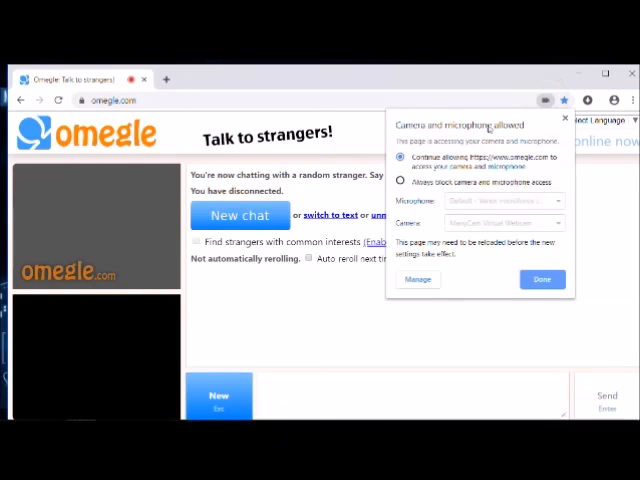
click(541, 279)
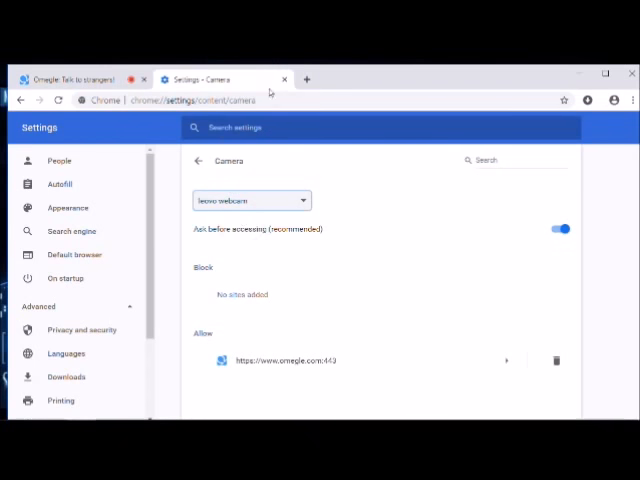
Return to the Omegle tab and start a new chat with 'lenovo webcam' as the camera
click(80, 79)
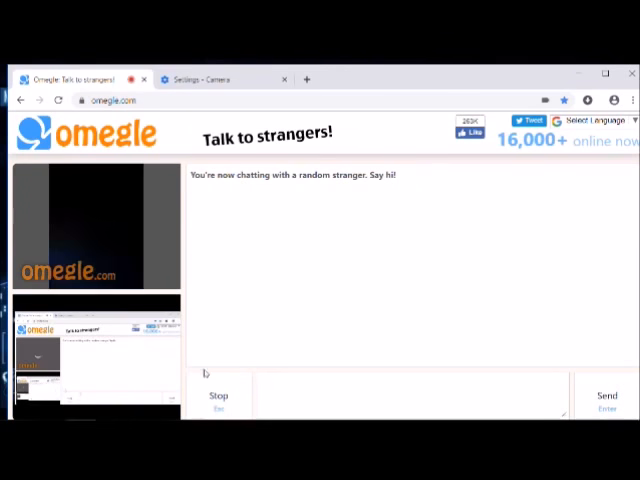
Stop the Omegle chat that shows the ManyCam desktop feed
click(218, 397)
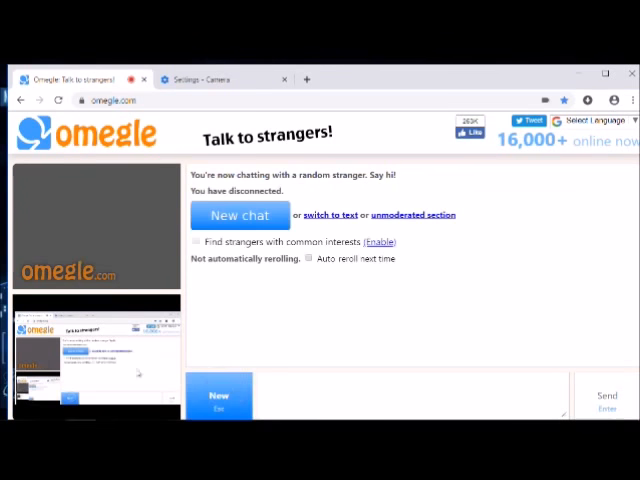